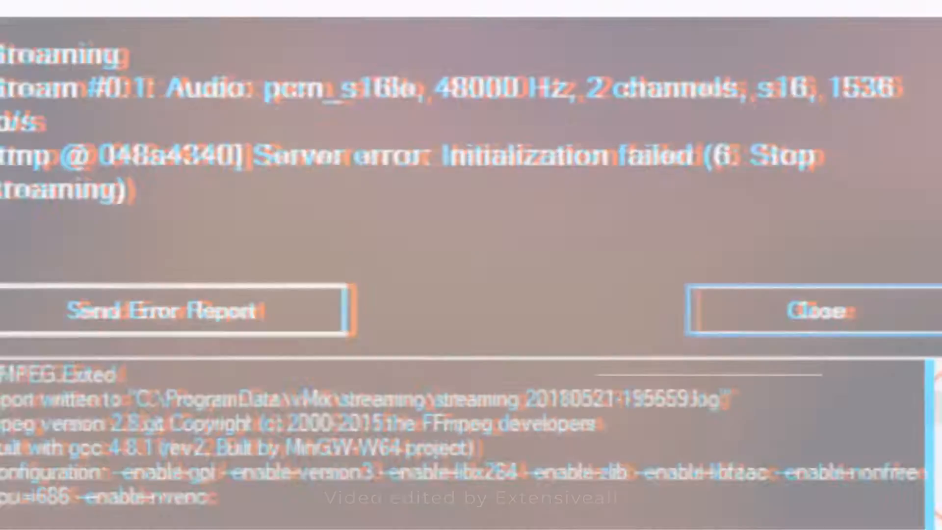
Launch BibleShow 5 from its desktop shortcut, bringing up the KJV book browser.
{"action": "left_click", "coordinate": [811, 310]}
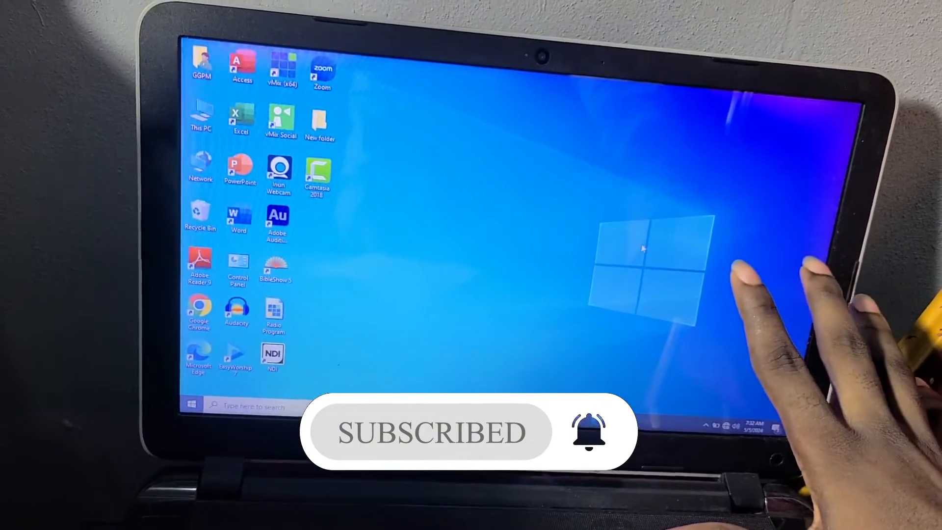
{"action": "key", "text": "Win+P"}
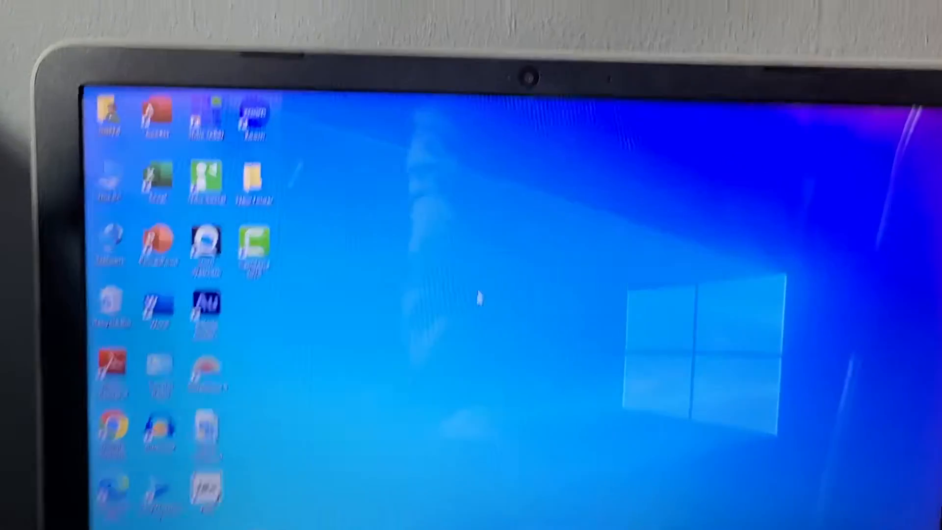
{"action": "key", "text": "win+p"}
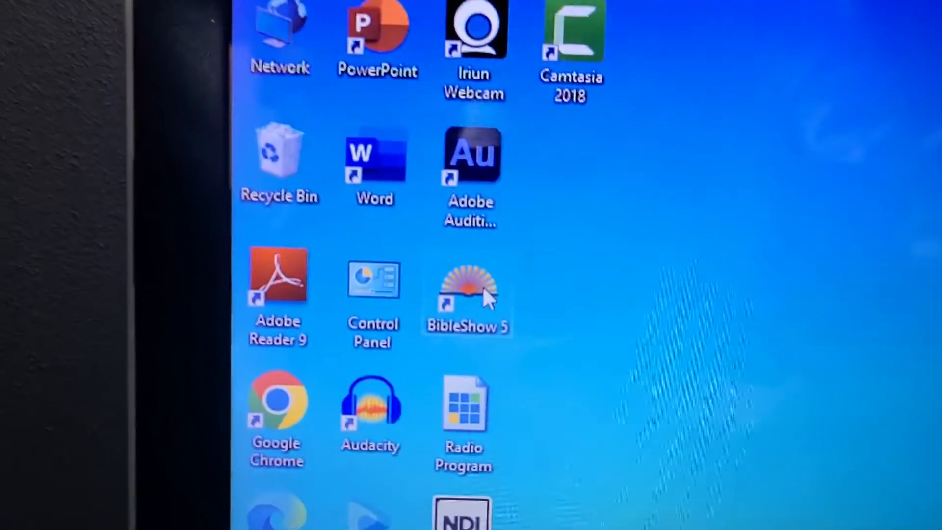
{"action": "double_click", "coordinate": [468, 283]}
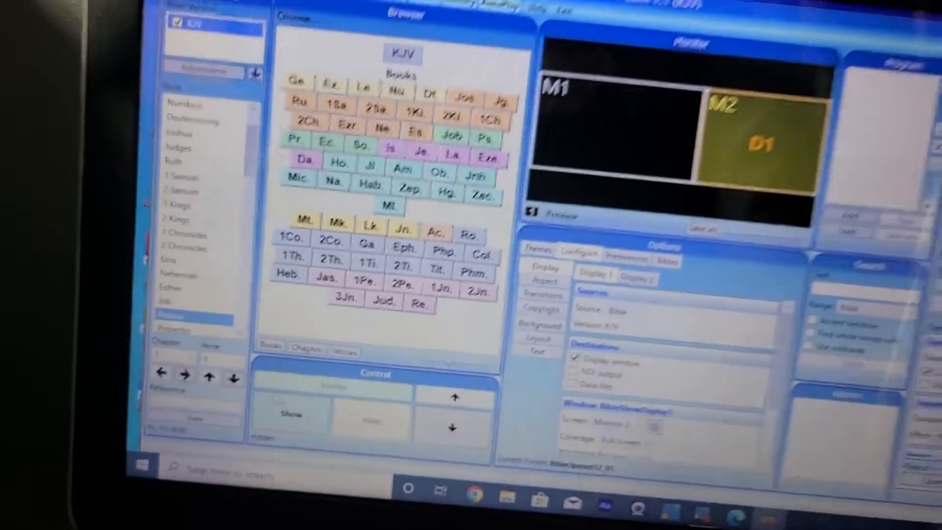
Look up Psalm chapter 2 and send verse 2:9 (KJV) live with Show.
{"action": "type", "text": "psa"}
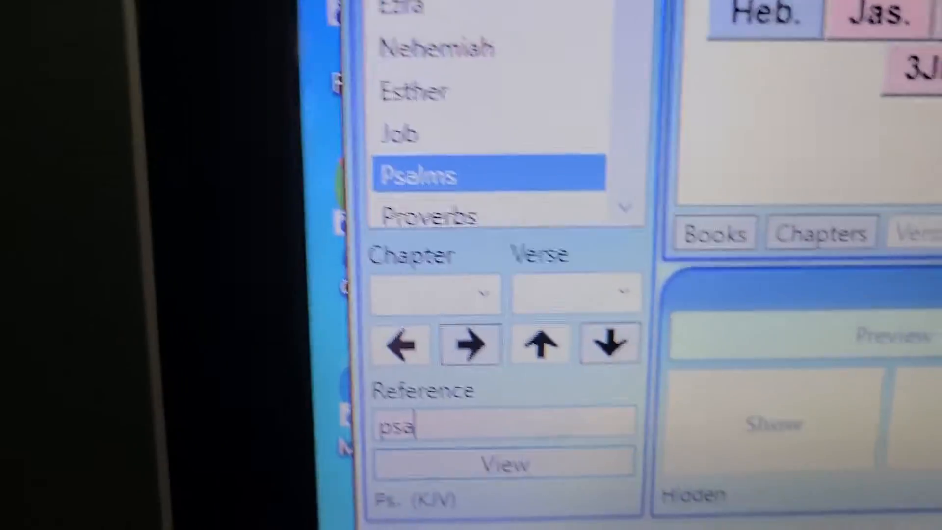
{"action": "type", "text": "2"}
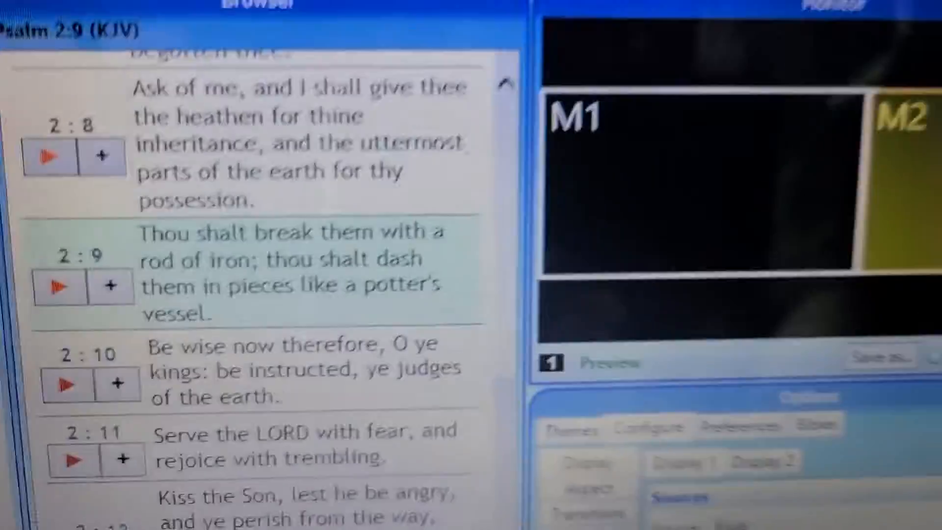
{"action": "left_click", "coordinate": [58, 286]}
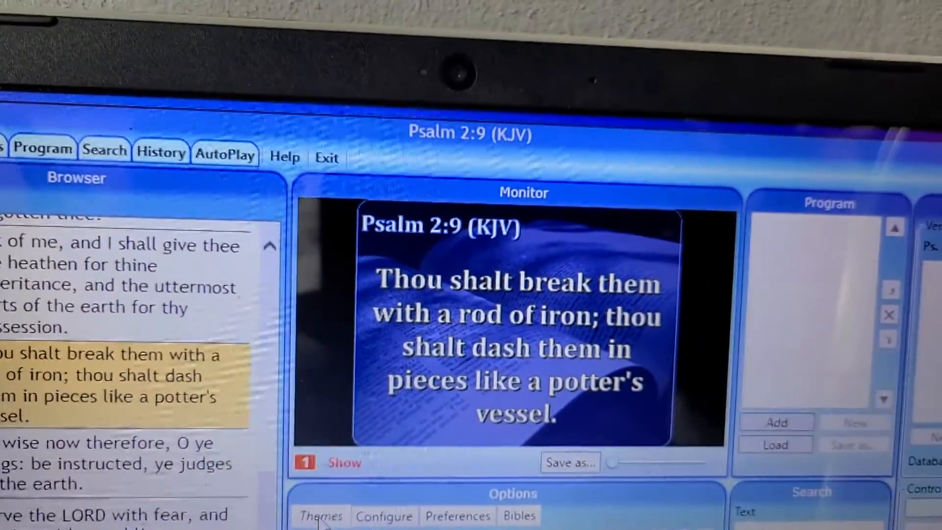
{"action": "left_click", "coordinate": [321, 515]}
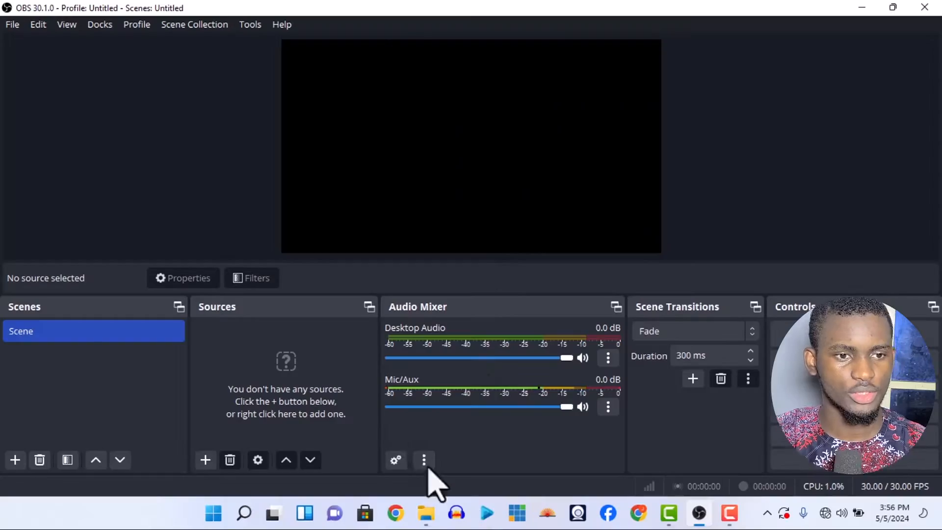
{"action": "mouse_move", "coordinate": [526, 334]}
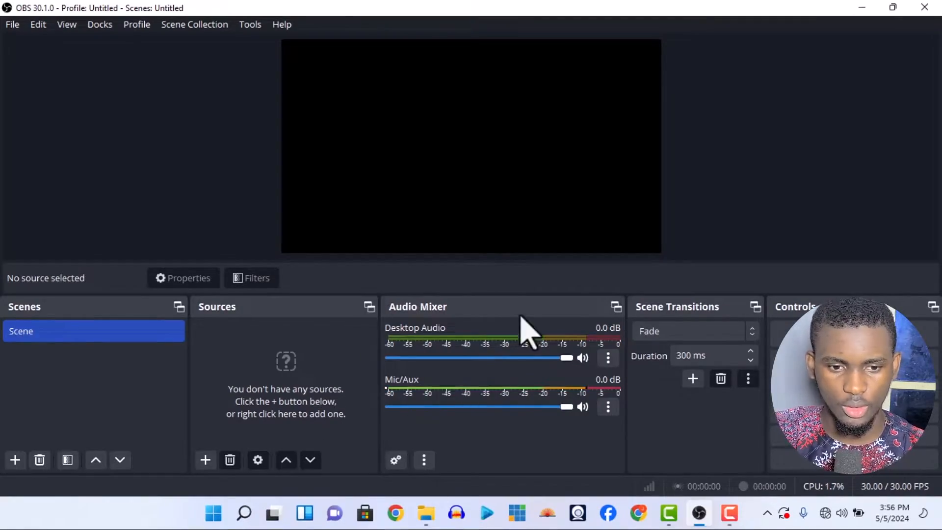
{"action": "mouse_move", "coordinate": [205, 460]}
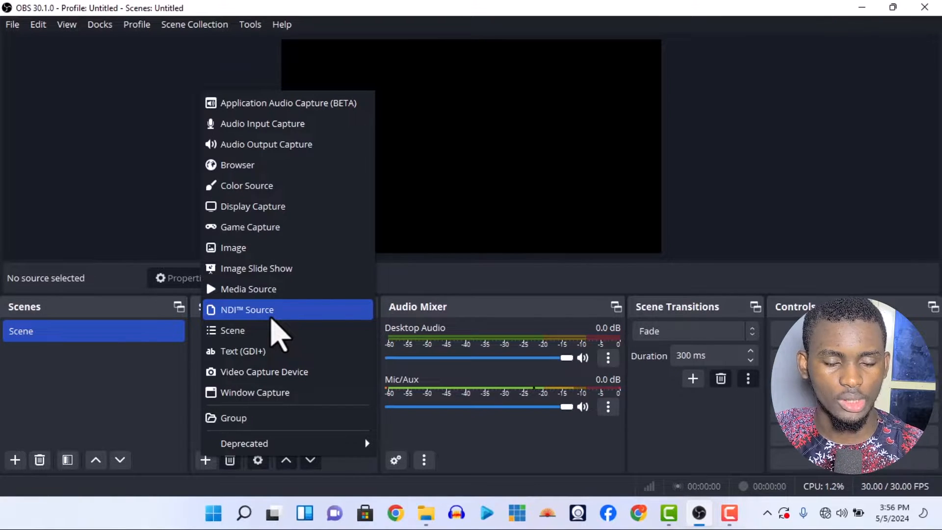
Add an NDI source named 'bible' receiving DESKTOP-0LQ9Q15 (Display2).
{"action": "left_click", "coordinate": [247, 310]}
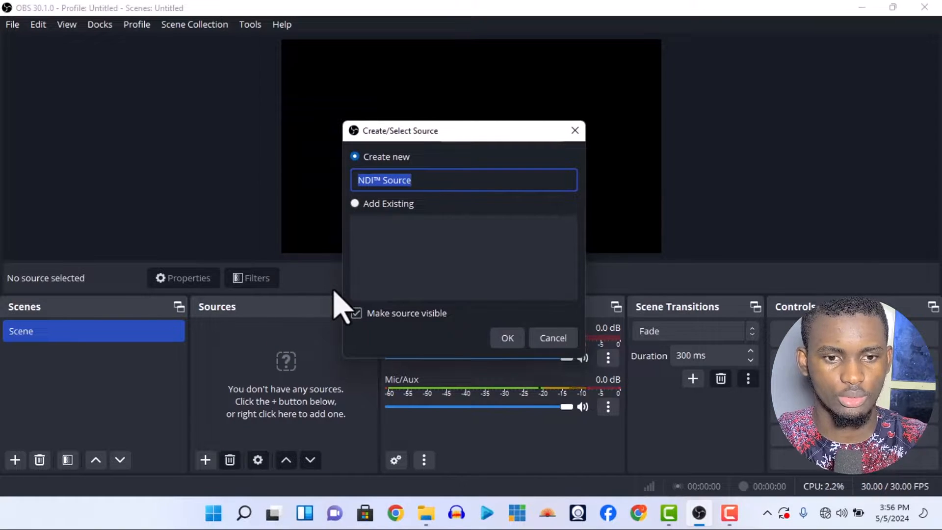
{"action": "left_click", "coordinate": [506, 338]}
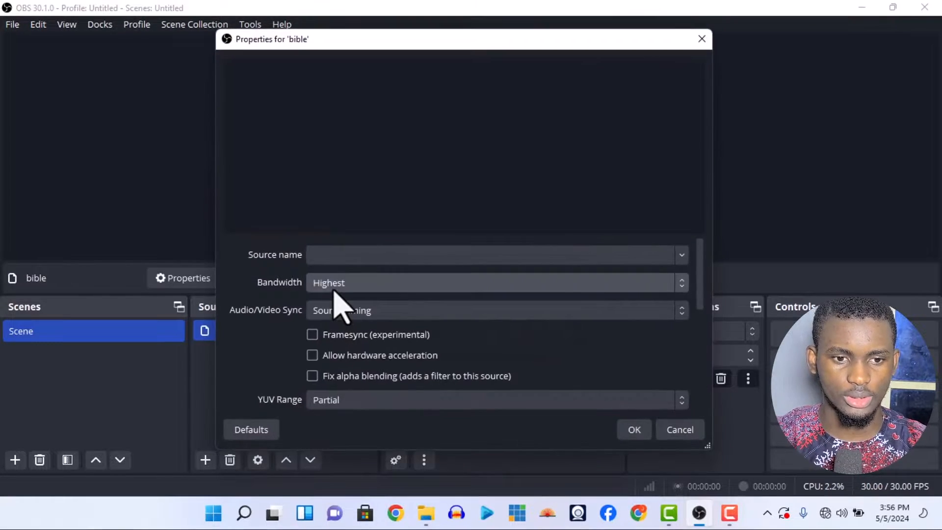
{"action": "left_click", "coordinate": [682, 254]}
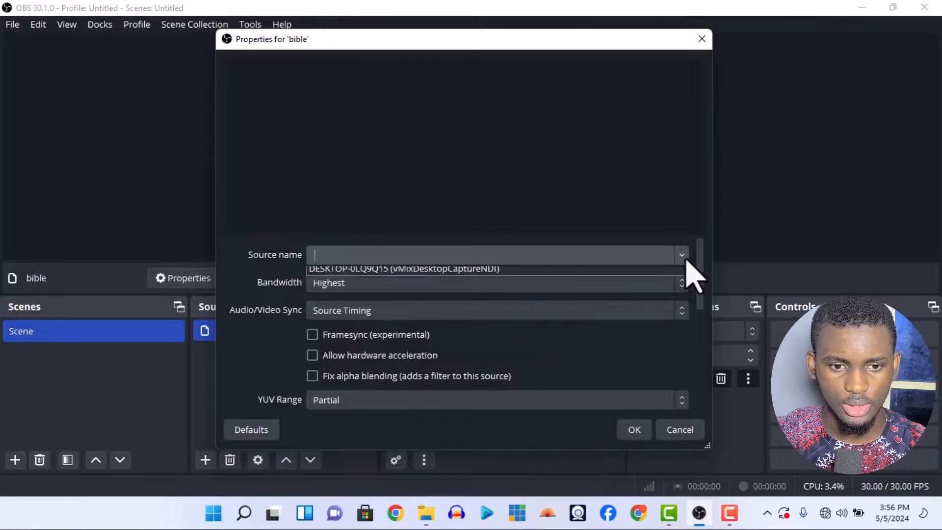
{"action": "left_click", "coordinate": [682, 255]}
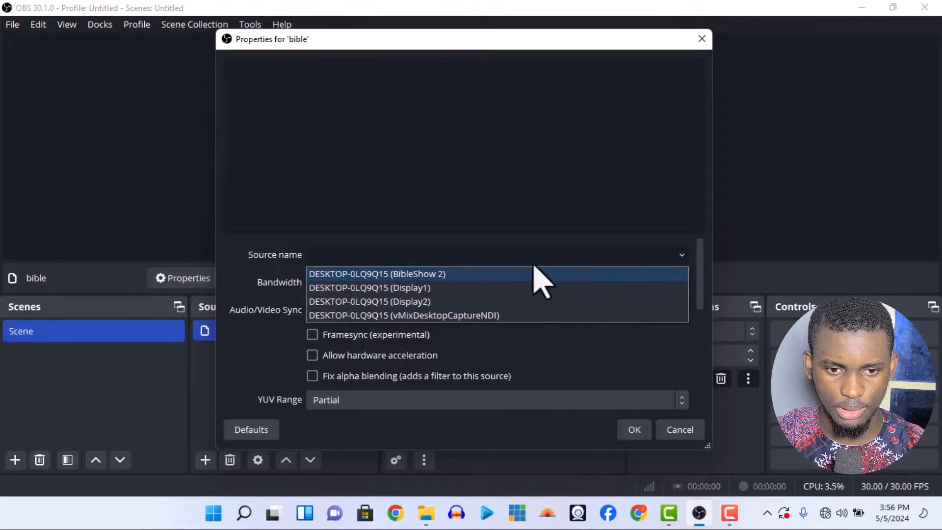
{"action": "left_click", "coordinate": [369, 301]}
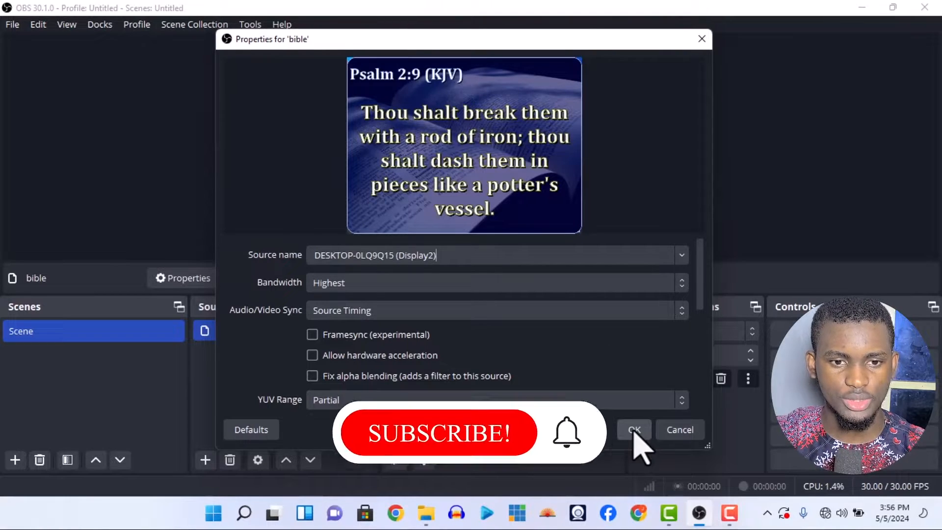
{"action": "left_click", "coordinate": [634, 430]}
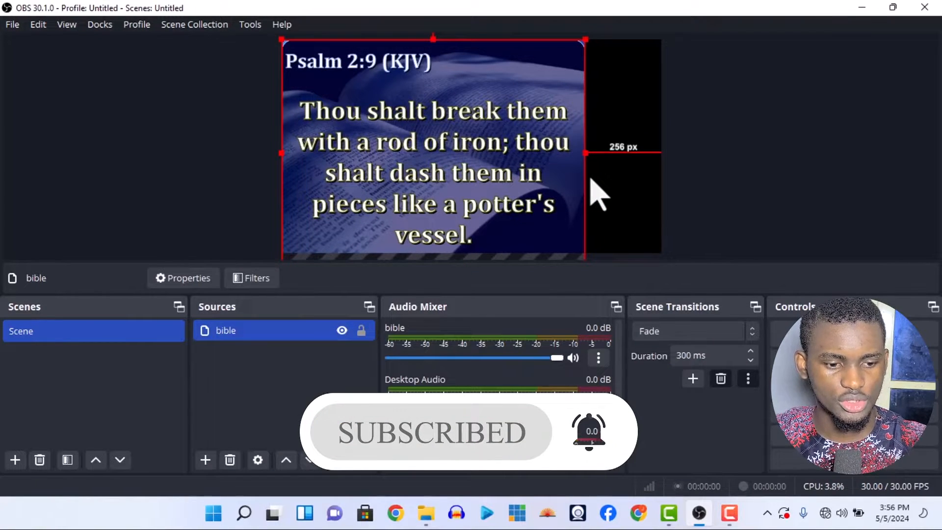
{"action": "mouse_move", "coordinate": [592, 165]}
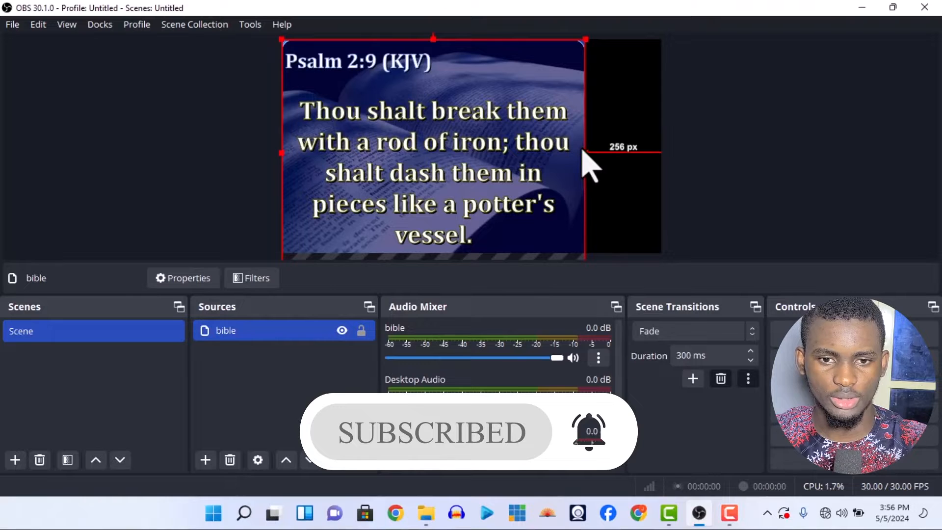
Move the 'bible' scripture source into the top-right corner and shrink it slightly.
{"action": "left_click_drag", "start_coordinate": [586, 153], "coordinate": [661, 156]}
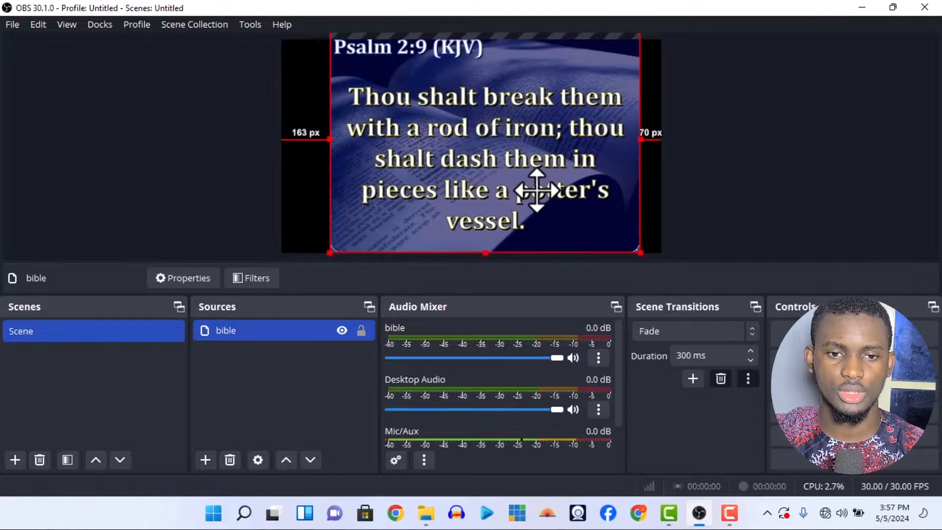
{"action": "left_click_drag", "start_coordinate": [329, 252], "coordinate": [345, 261]}
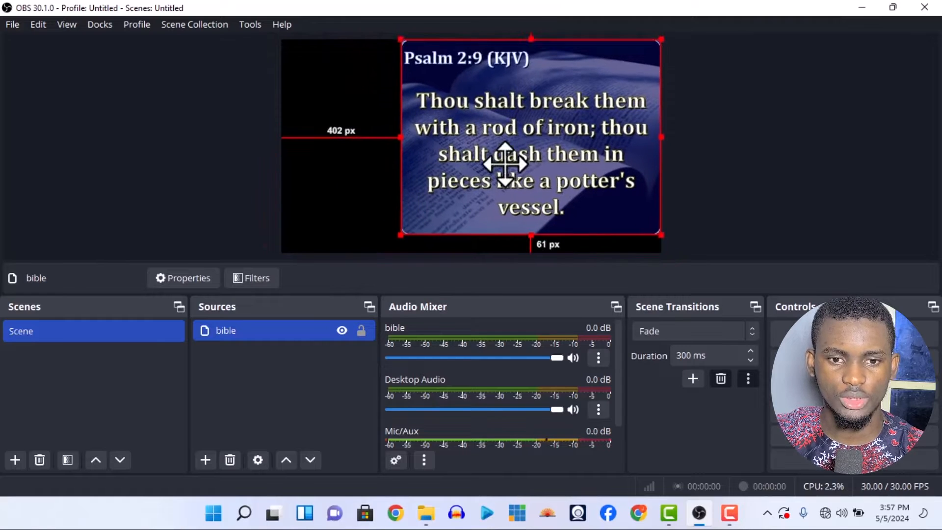
{"action": "mouse_move", "coordinate": [312, 84]}
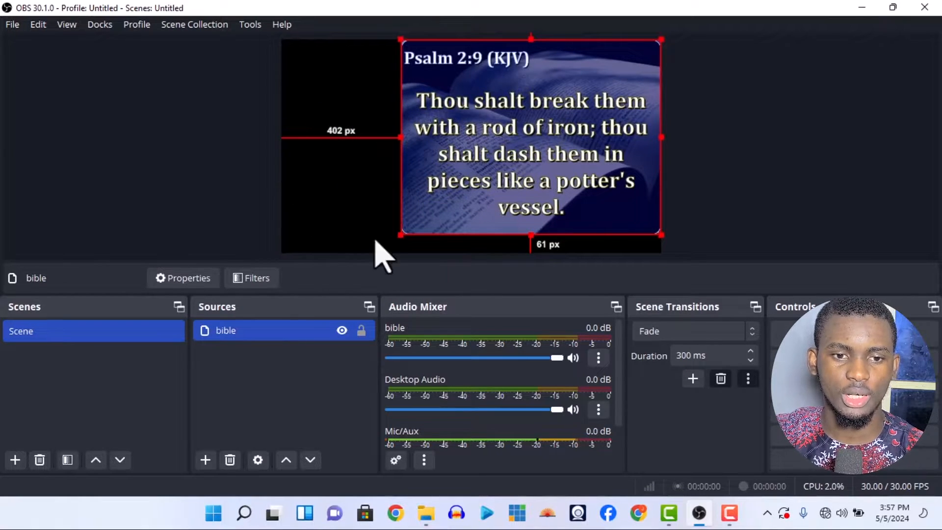
{"action": "left_click_drag", "start_coordinate": [401, 237], "coordinate": [396, 240]}
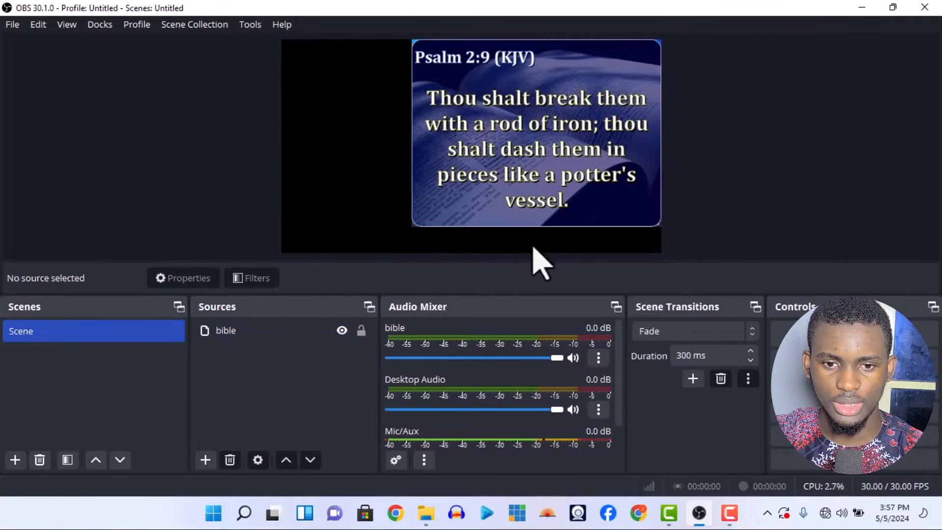
{"action": "mouse_move", "coordinate": [522, 255]}
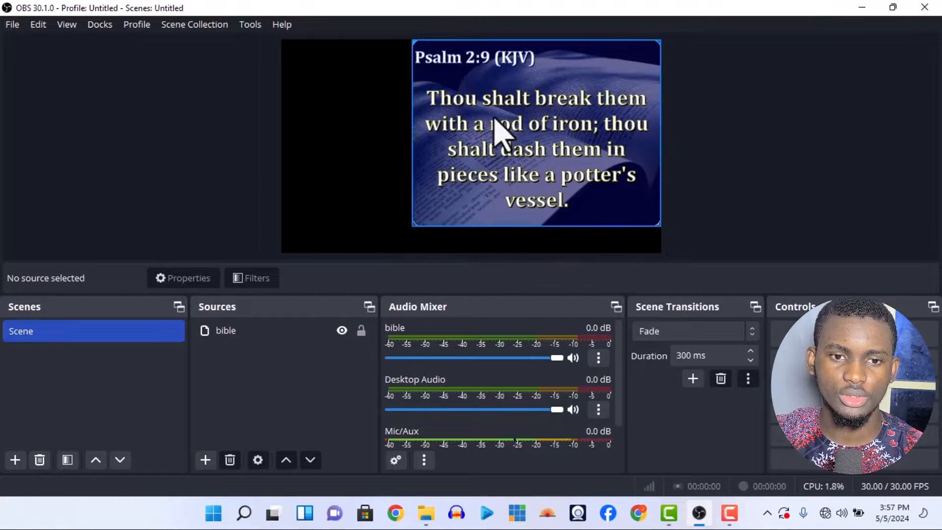
{"action": "left_click", "coordinate": [226, 329]}
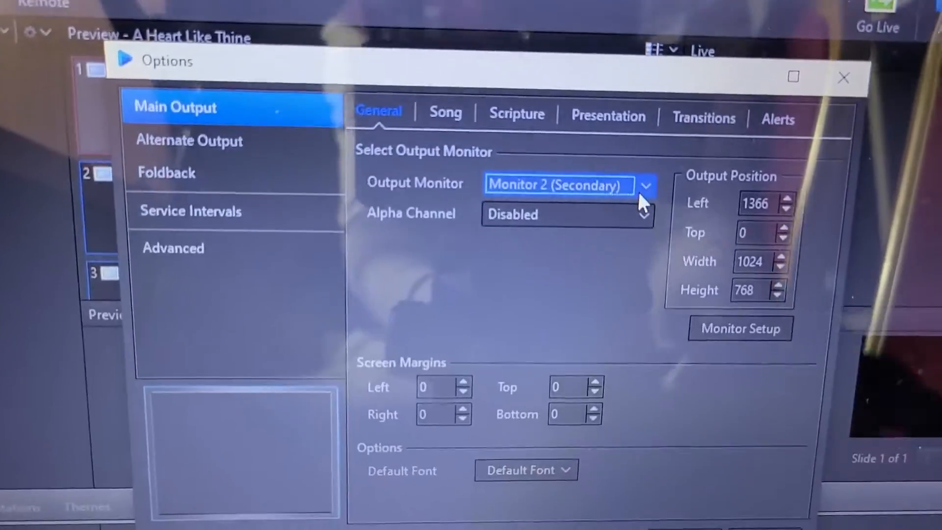
Set EasyWorship's Main Output monitor to NDI Stream.
{"action": "left_click", "coordinate": [647, 184]}
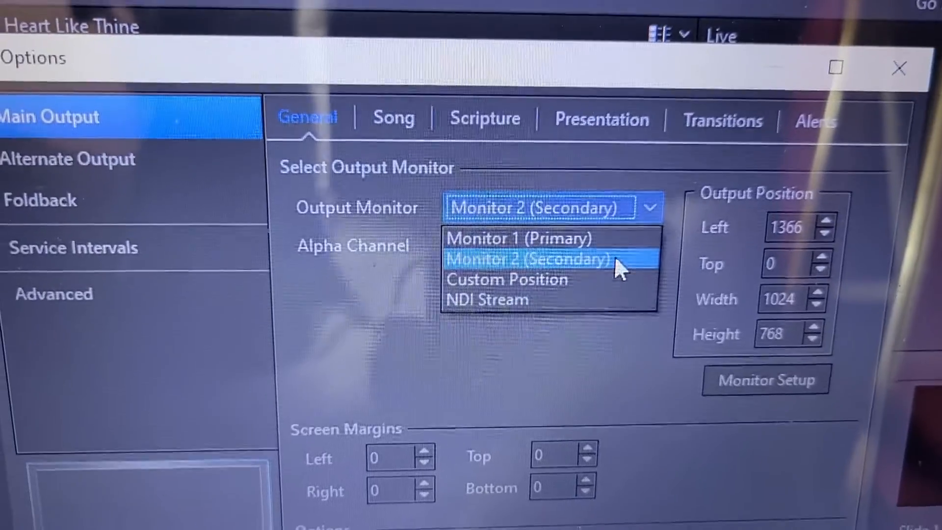
{"action": "left_click", "coordinate": [536, 259]}
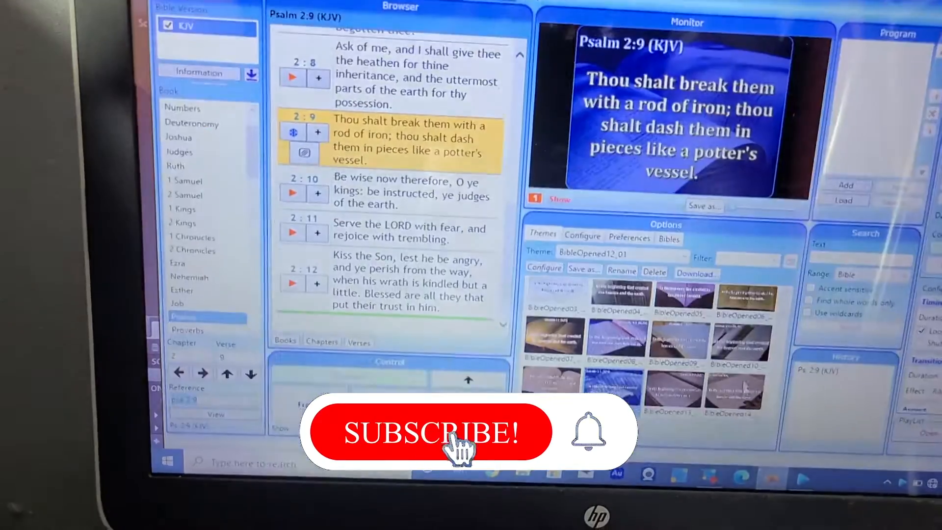
{"action": "left_click", "coordinate": [430, 432]}
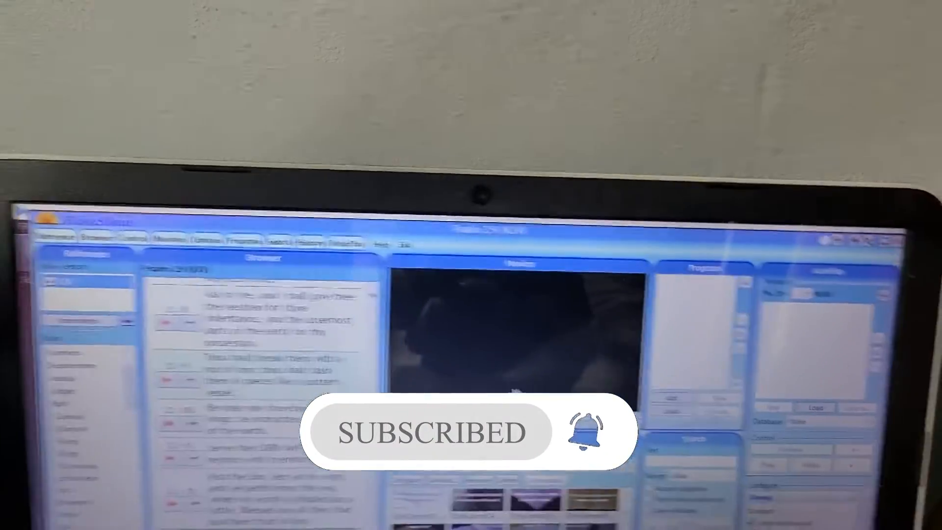